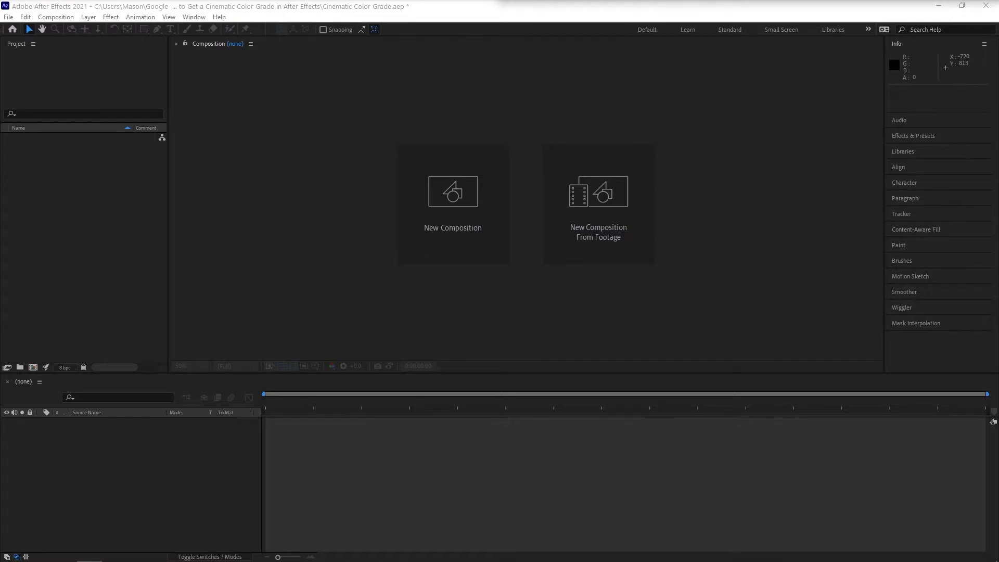
{"action": "mouse_move", "coordinate": [625, 45]}
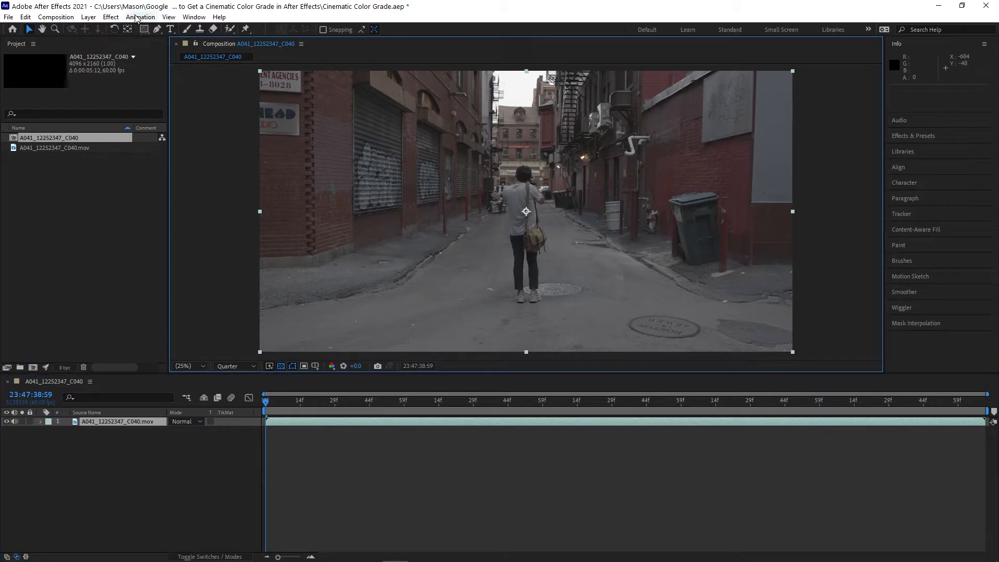
- Open Composition Settings for the new alley-clip composition
{"action": "left_click", "coordinate": [9, 16]}
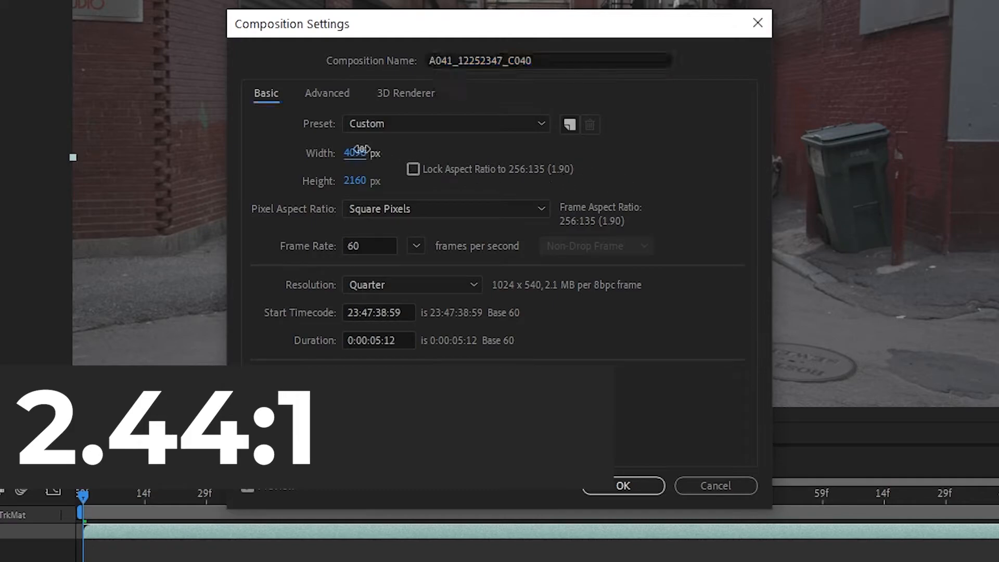
- Set the composition size to width 3840 and height 1600, and apply it
{"action": "type", "text": "38"}
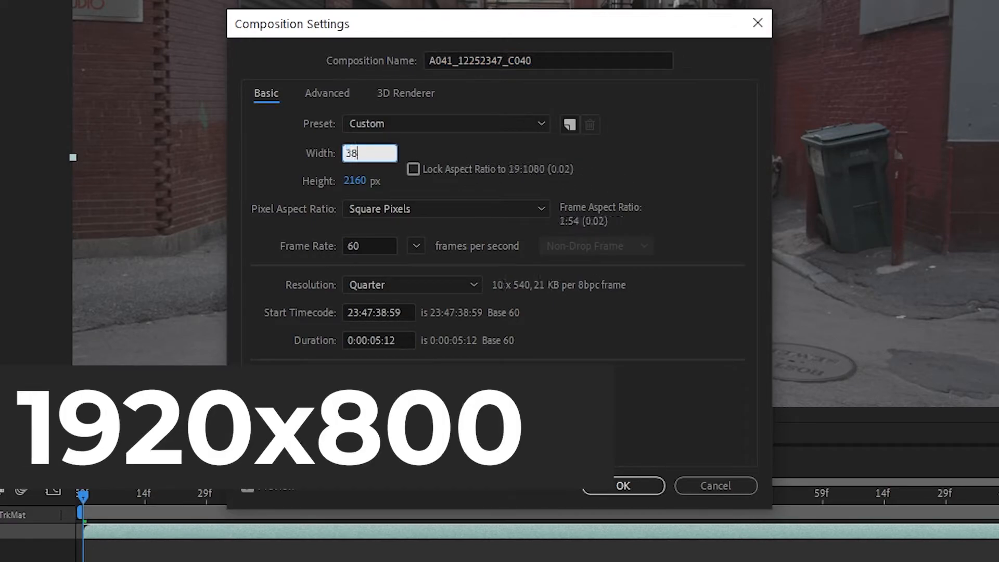
{"action": "key", "text": "Tab"}
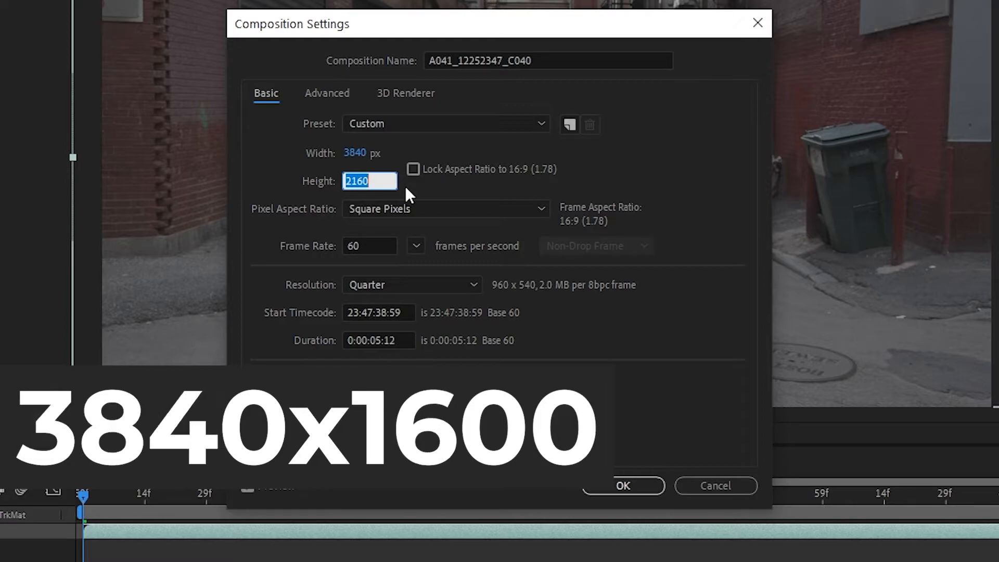
{"action": "type", "text": "1600"}
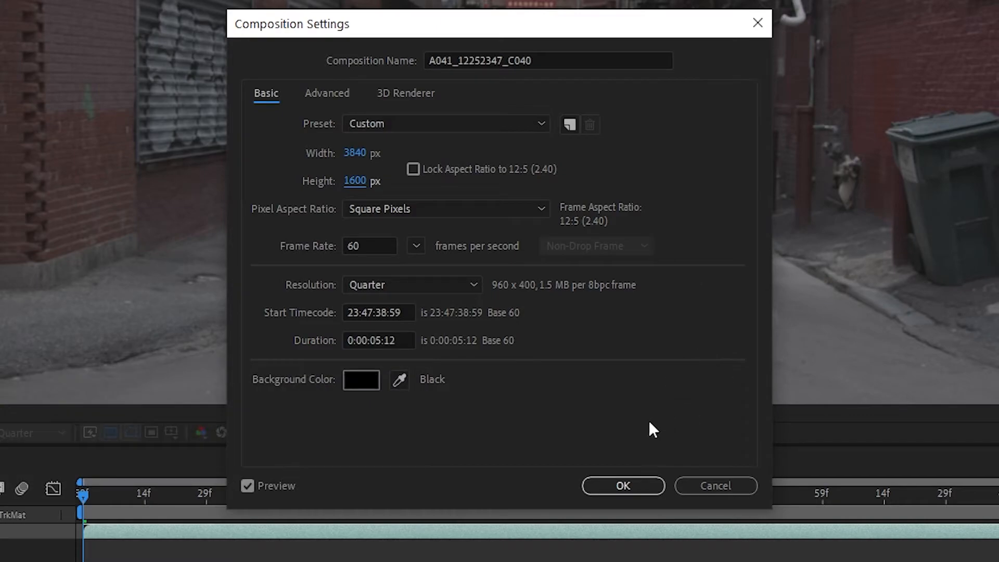
{"action": "mouse_move", "coordinate": [652, 422]}
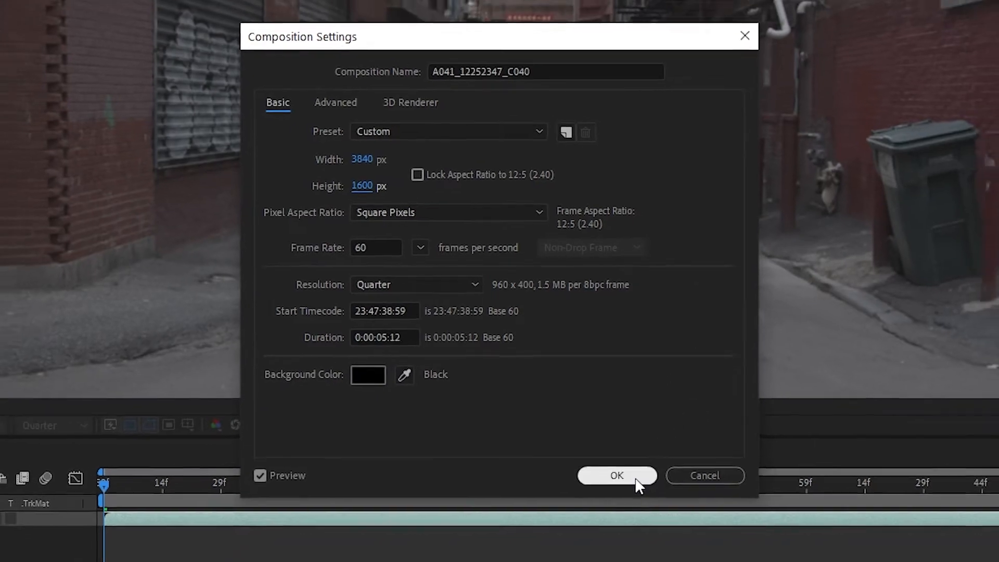
{"action": "left_click", "coordinate": [615, 475]}
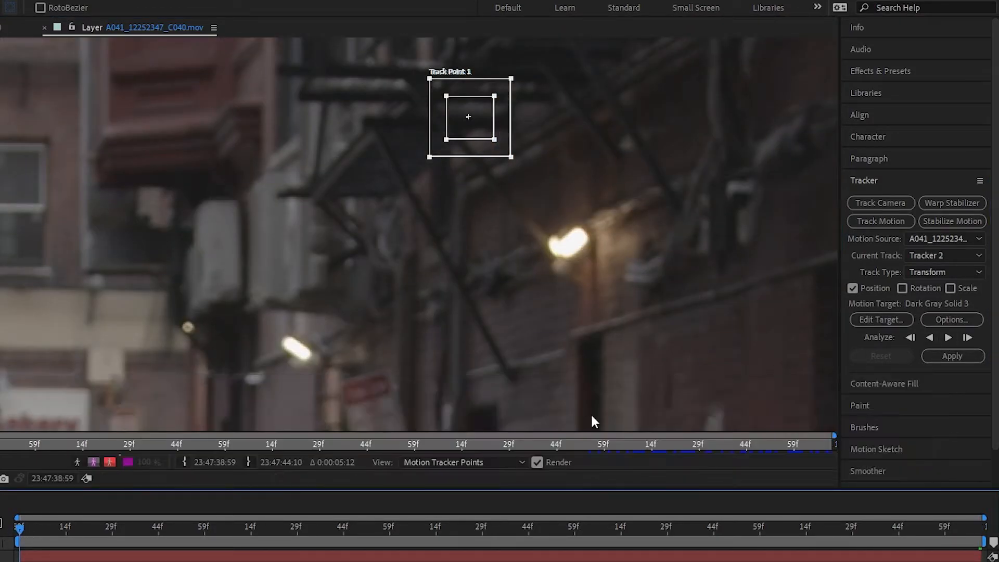
- Place Track Point 1 on the wall light, analyze forward, and target Null 1
{"action": "left_click_drag", "start_coordinate": [469, 117], "coordinate": [562, 244]}
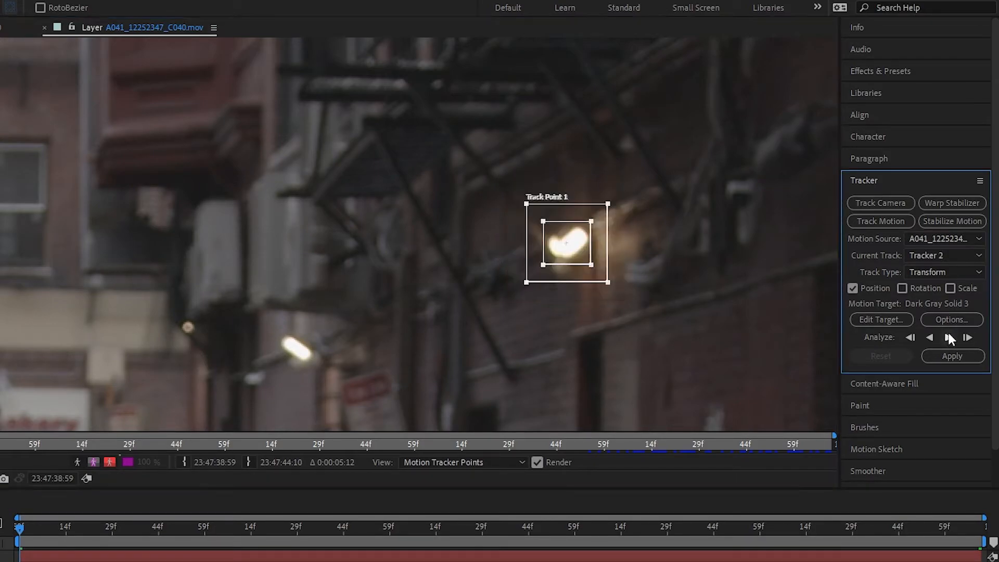
{"action": "left_click", "coordinate": [949, 337]}
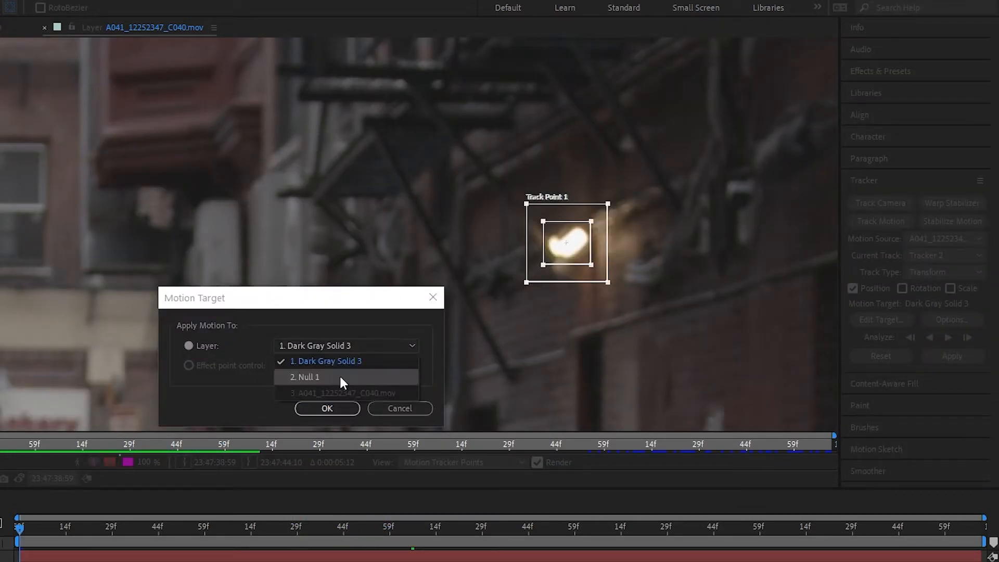
{"action": "left_click", "coordinate": [307, 377]}
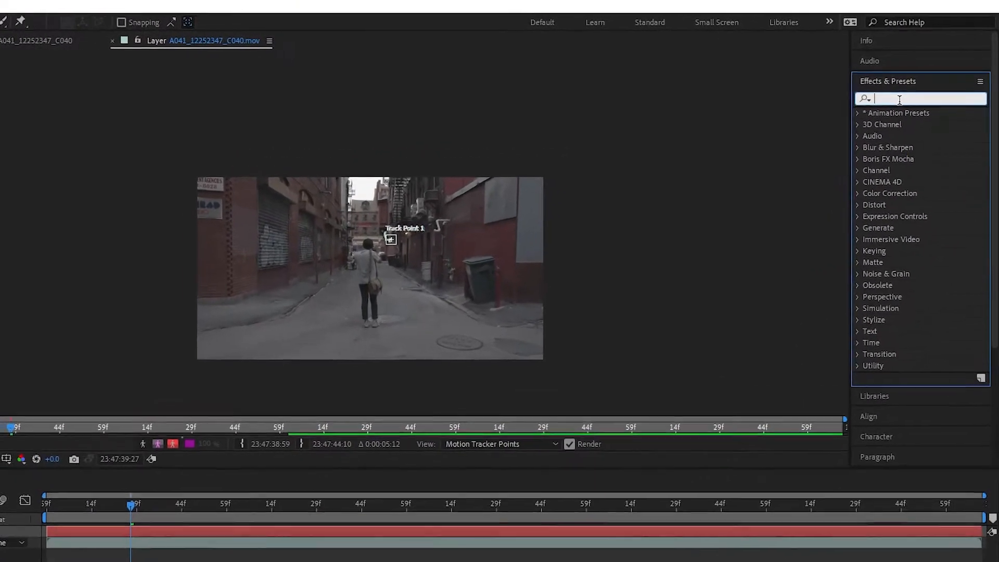
- Search 'lumet' in Effects & Presets and apply Lumetri Color to the alley footage
{"action": "type", "text": "lumet"}
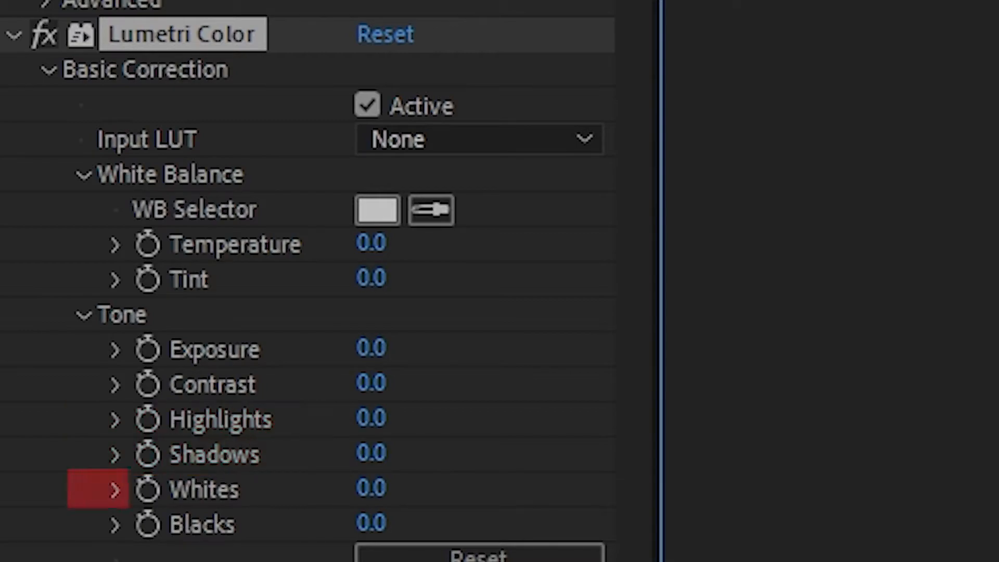
{"action": "left_click", "coordinate": [201, 524]}
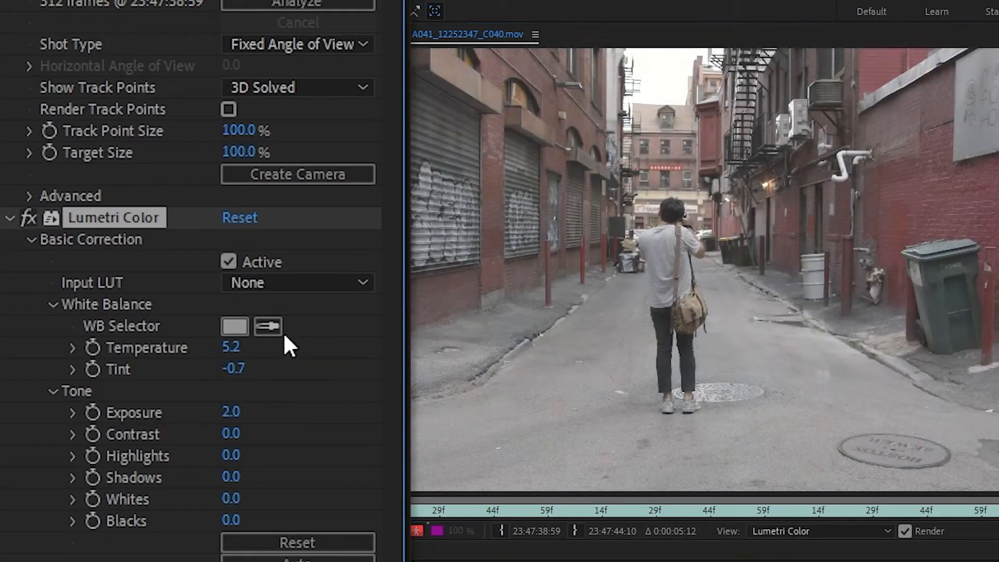
- Neutralise white balance from a building sample and raise exposure to 2
{"action": "left_click", "coordinate": [267, 326]}
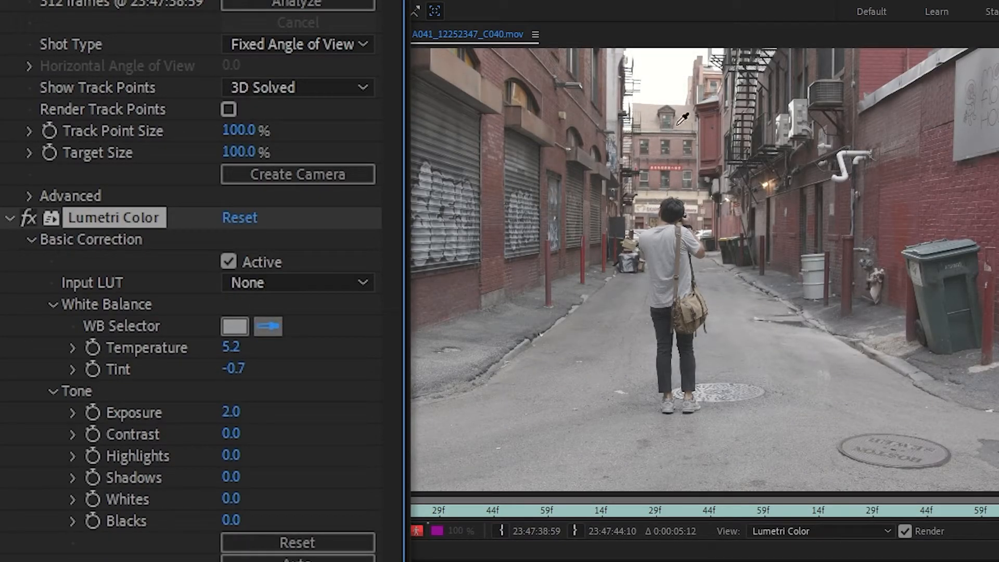
{"action": "left_click", "coordinate": [680, 120]}
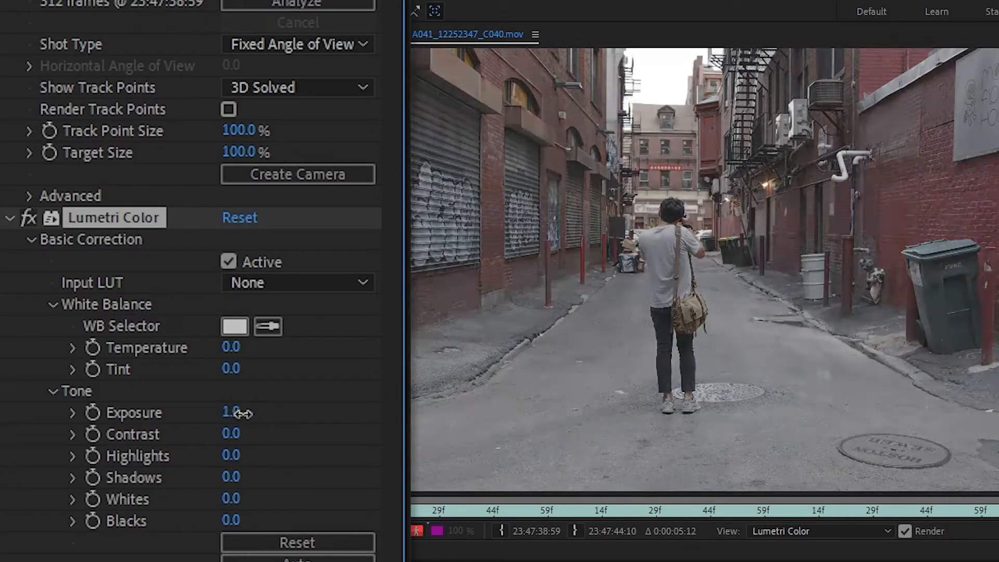
{"action": "left_click_drag", "start_coordinate": [230, 412], "coordinate": [255, 413]}
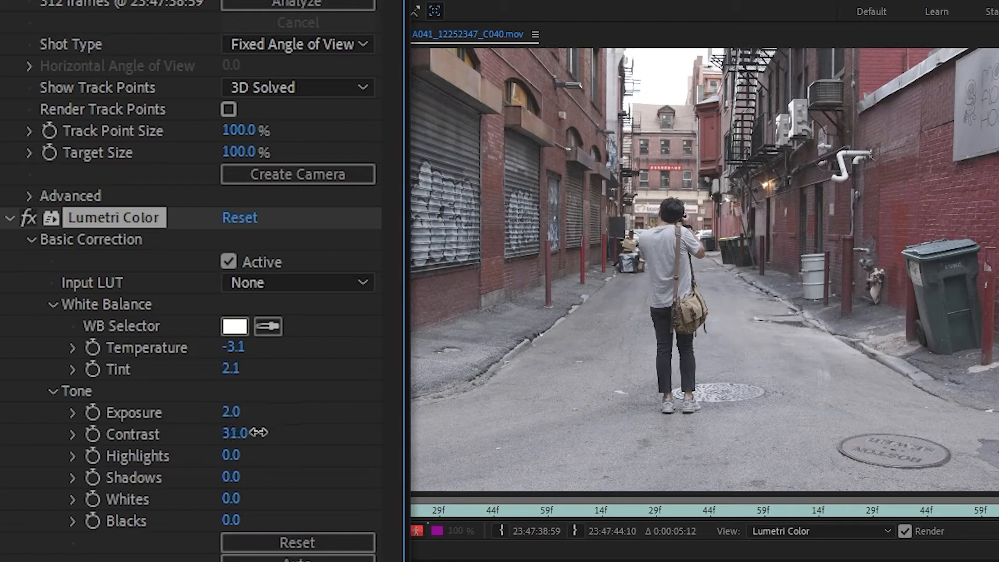
- Set contrast 69, highlights -20, shadows -11, whites 11 and blacks -18
{"action": "left_click_drag", "start_coordinate": [249, 433], "coordinate": [312, 430]}
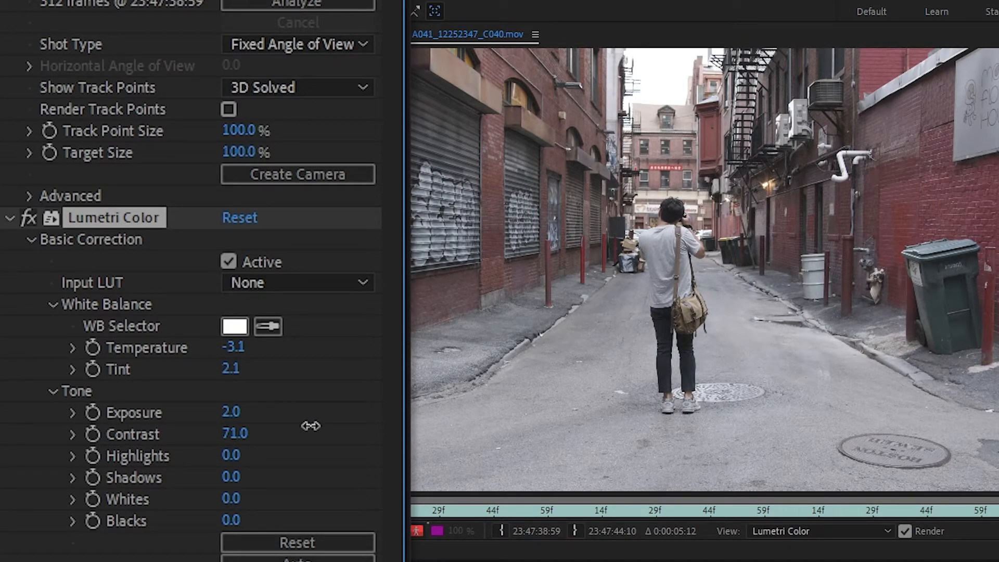
{"action": "left_click_drag", "start_coordinate": [311, 425], "coordinate": [317, 443]}
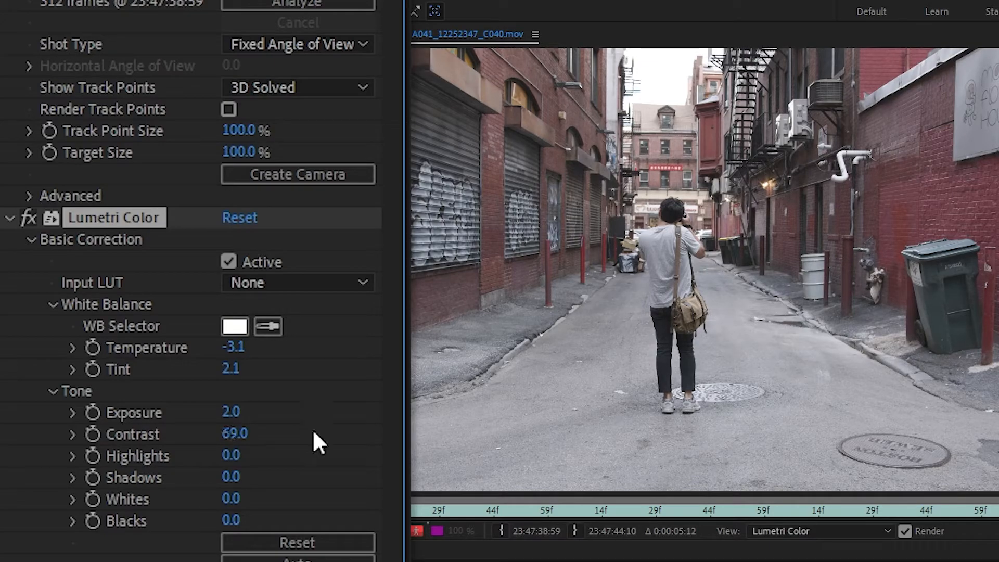
{"action": "left_click_drag", "start_coordinate": [230, 455], "coordinate": [178, 455]}
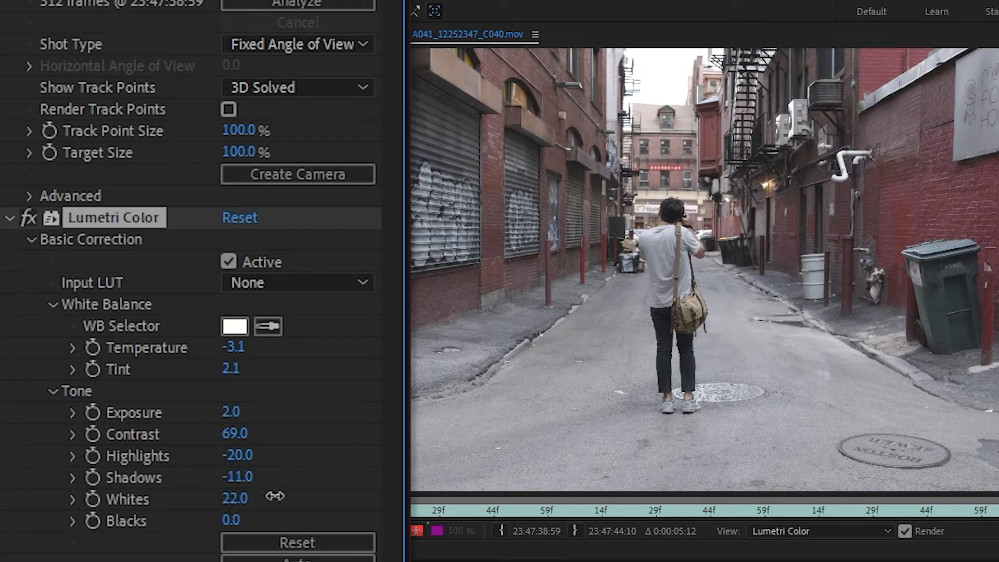
{"action": "left_click_drag", "start_coordinate": [275, 497], "coordinate": [242, 497]}
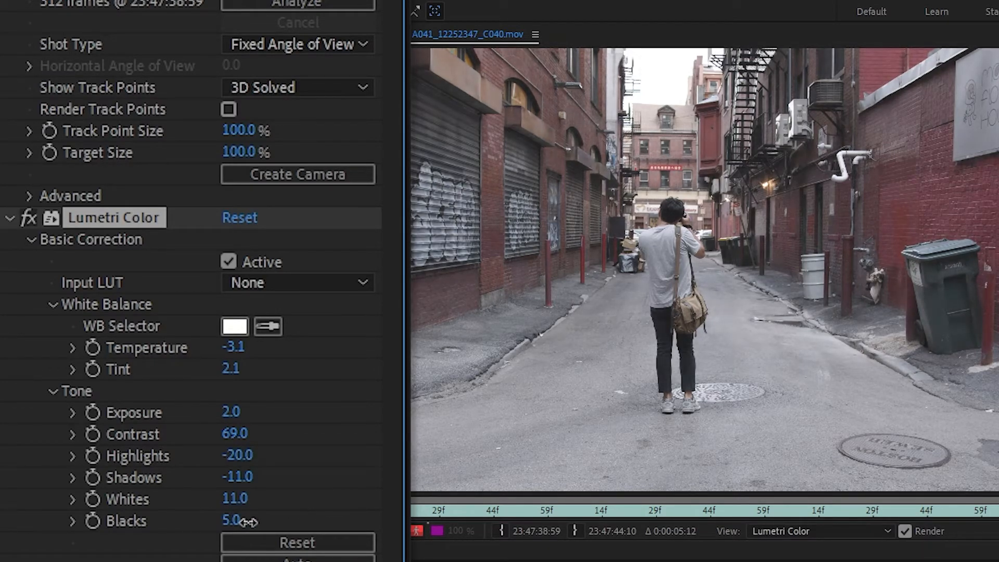
{"action": "left_click_drag", "start_coordinate": [229, 520], "coordinate": [198, 521]}
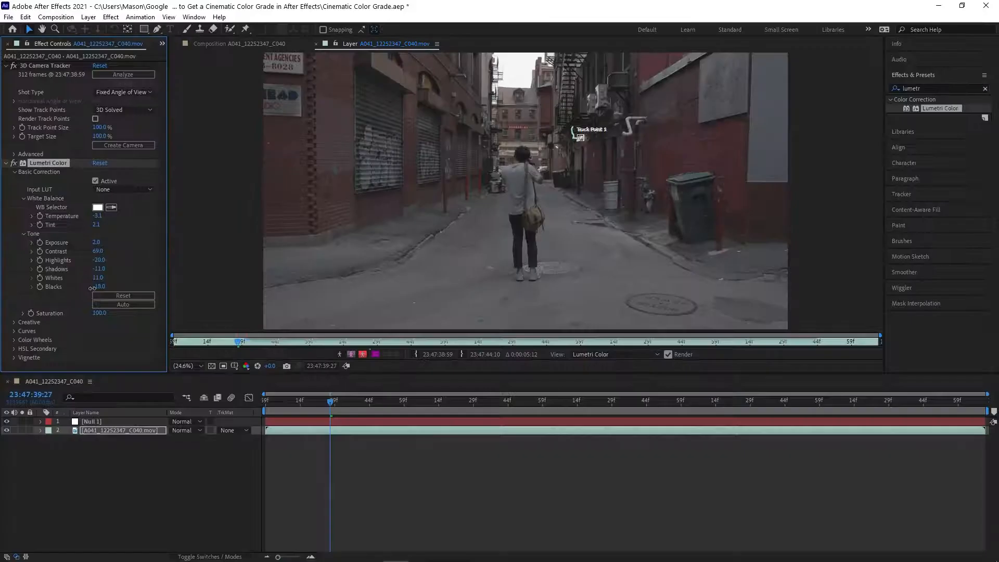
{"action": "left_click", "coordinate": [123, 74]}
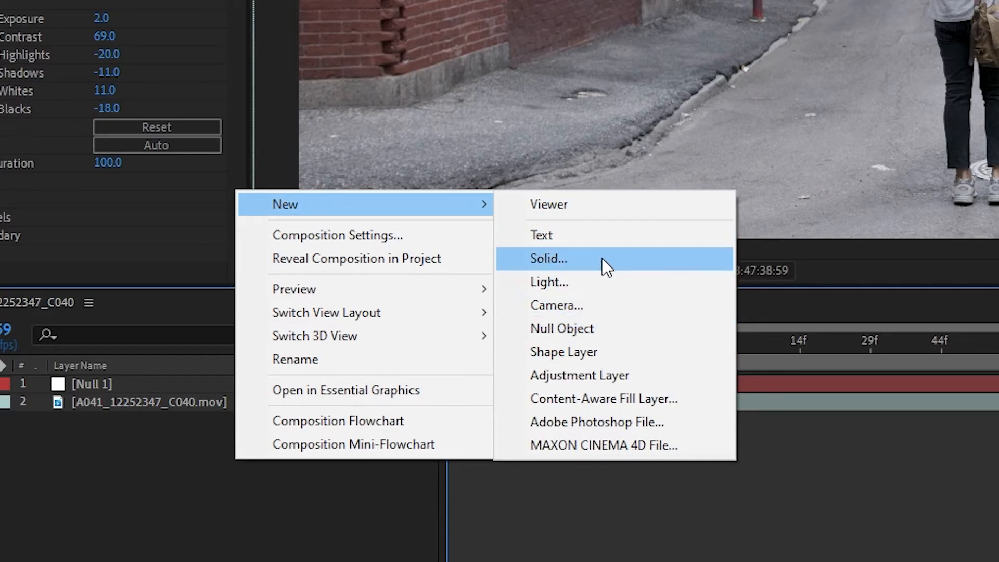
- Add a dark gray solid scaled to 134% and toggle its visibility
{"action": "left_click", "coordinate": [548, 258]}
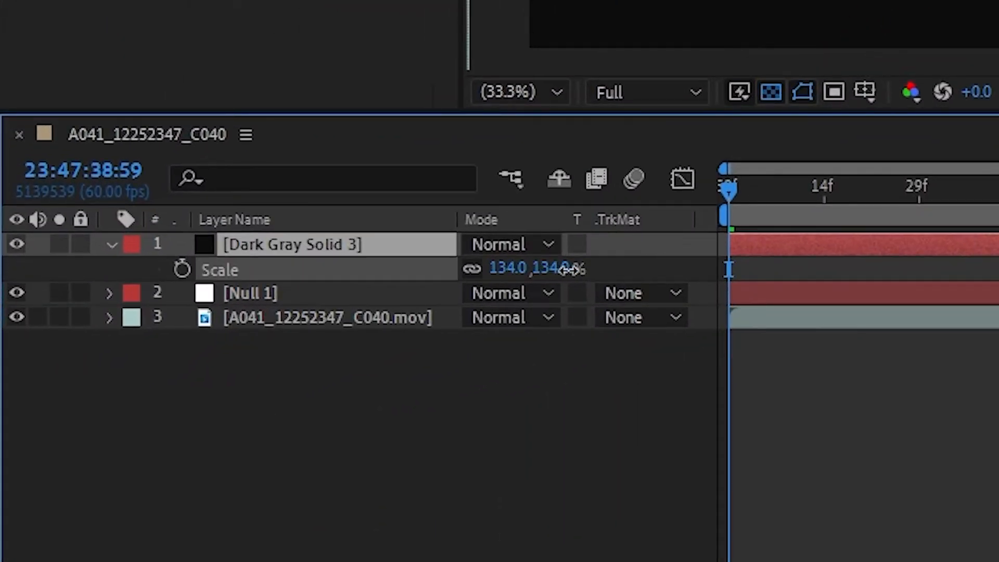
{"action": "left_click_drag", "start_coordinate": [561, 268], "coordinate": [685, 266]}
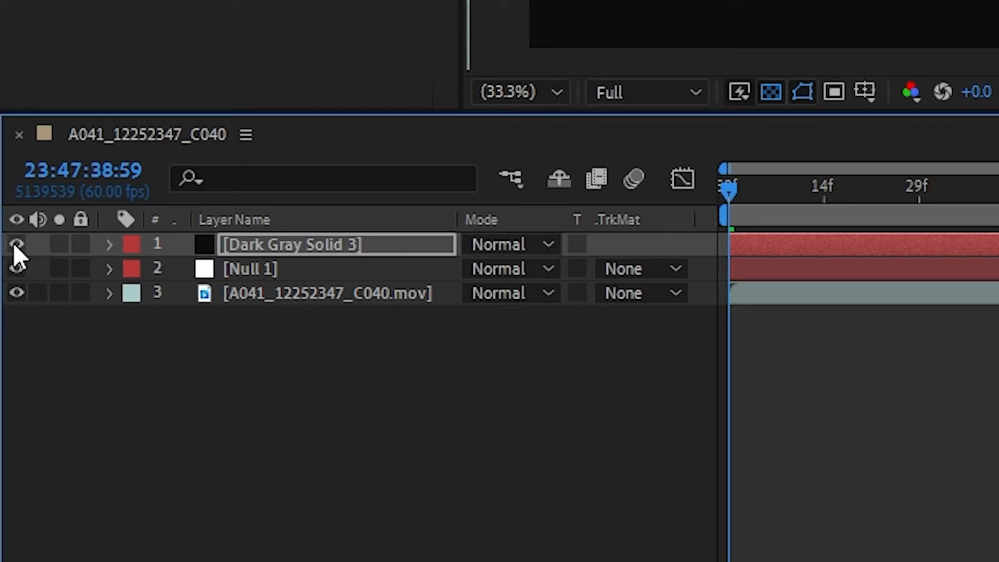
{"action": "left_click", "coordinate": [16, 243]}
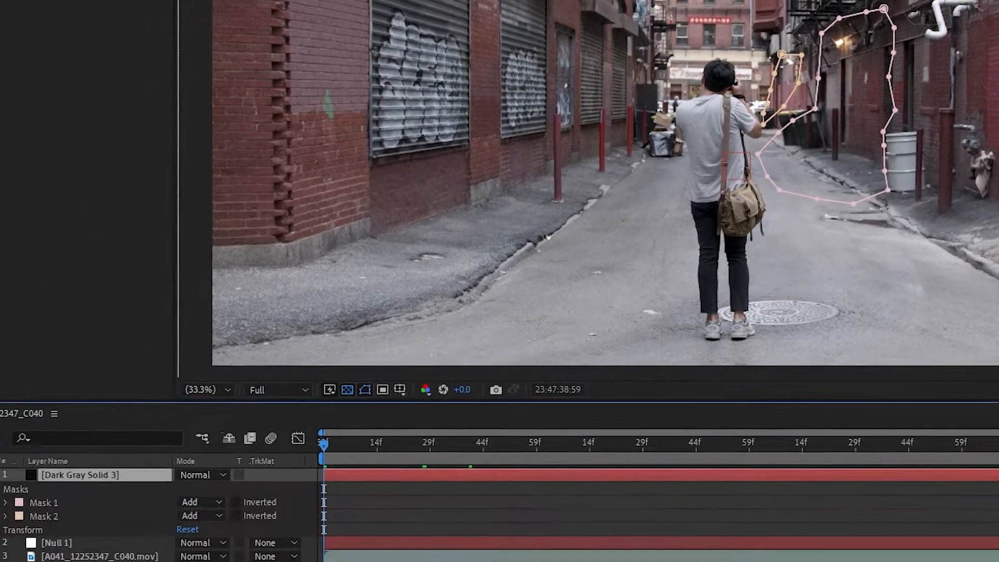
- Add another point to the mask outline on Dark Gray Solid 3
{"action": "left_click", "coordinate": [6, 502]}
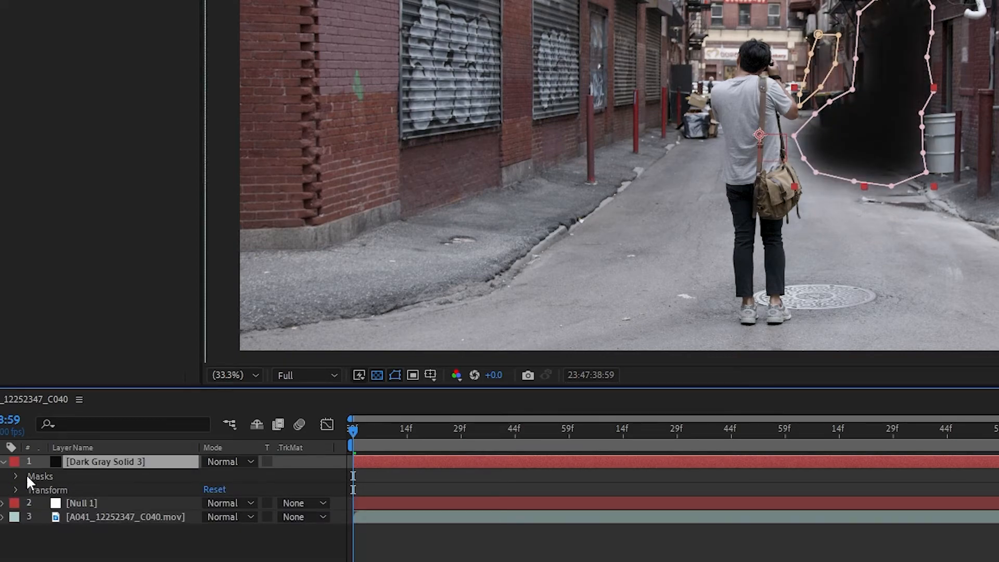
- Set Mask 1 and Mask 2 on Dark Gray Solid 3 to Subtract, then open the layer blending mode menu
{"action": "left_click", "coordinate": [226, 488]}
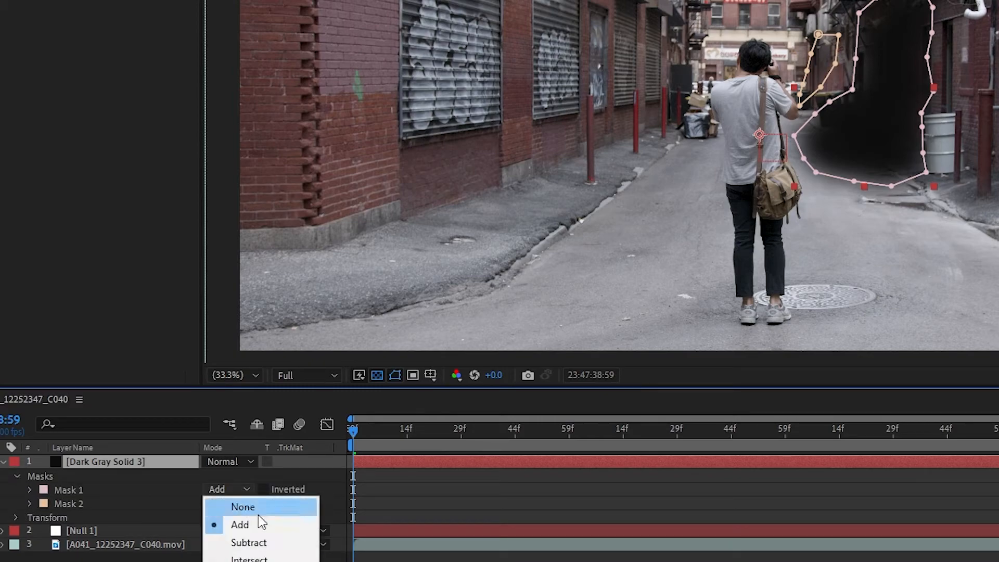
{"action": "left_click", "coordinate": [248, 542]}
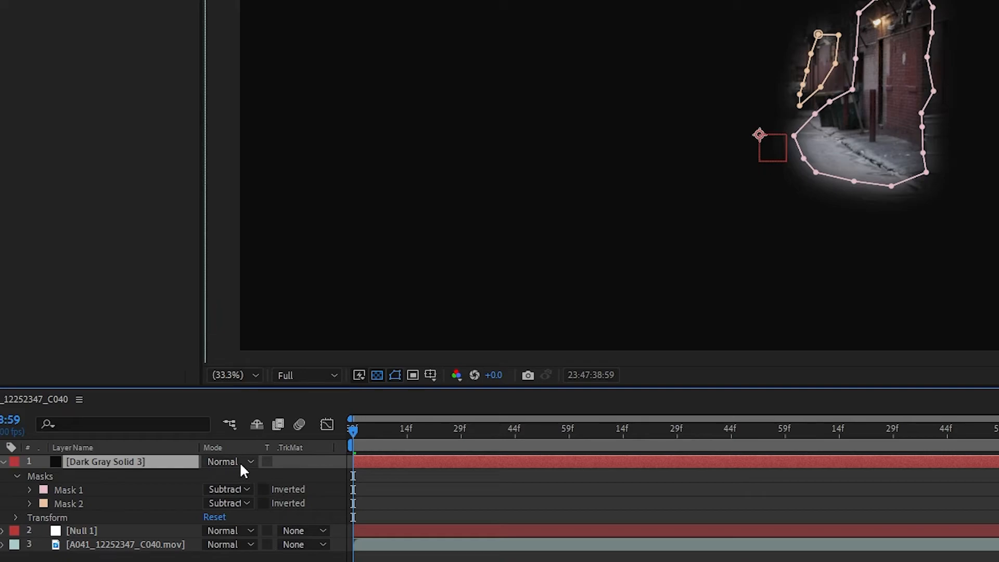
{"action": "left_click", "coordinate": [227, 461]}
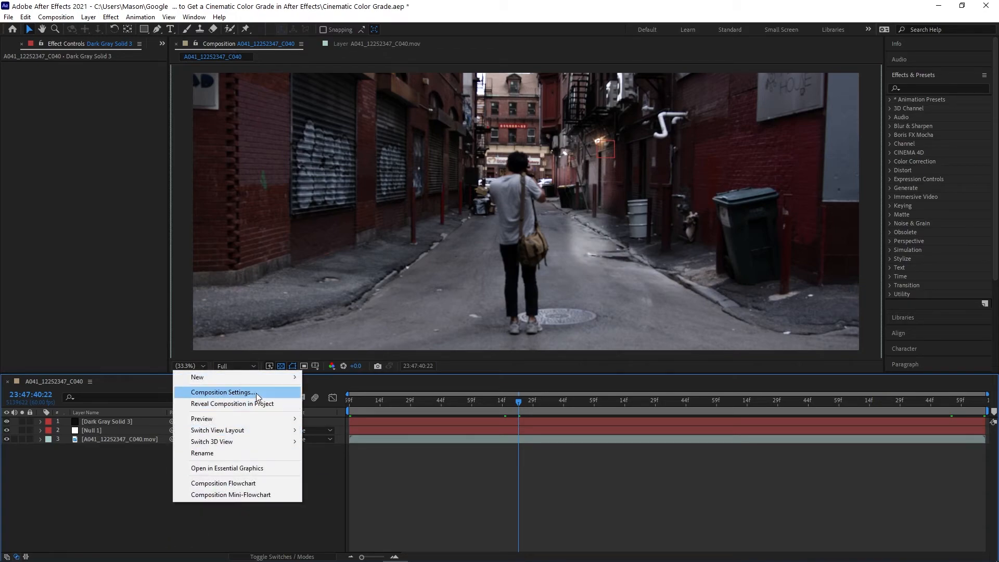
{"action": "mouse_move", "coordinate": [199, 377]}
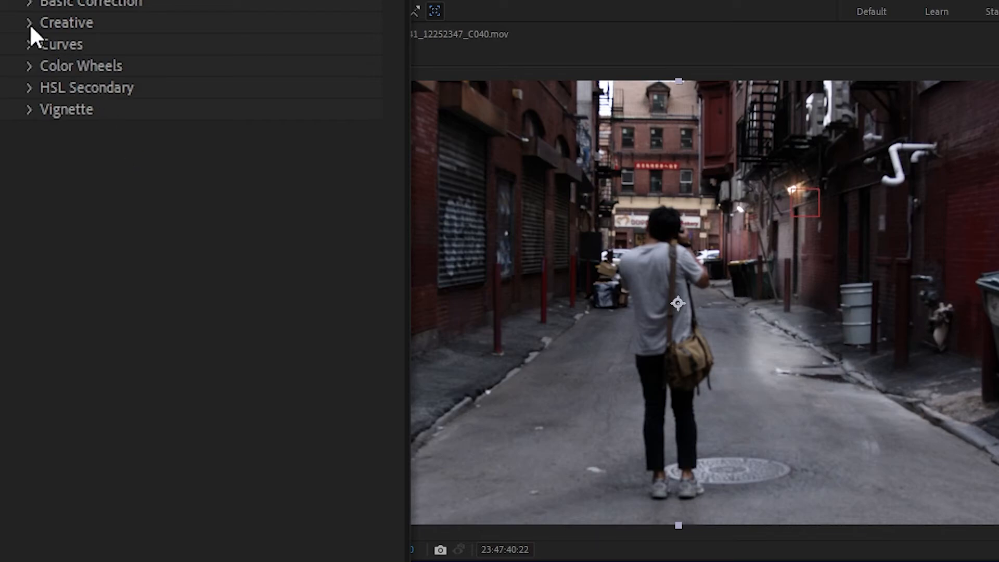
- Expand Lumetri's Creative section to reveal Adjustments and Split Toning
{"action": "left_click", "coordinate": [66, 22]}
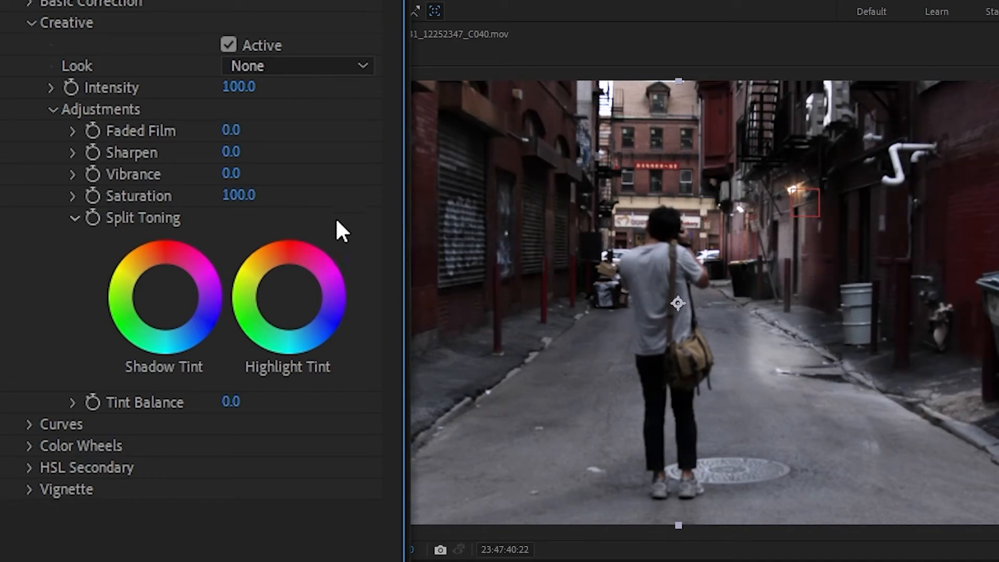
{"action": "mouse_move", "coordinate": [331, 234]}
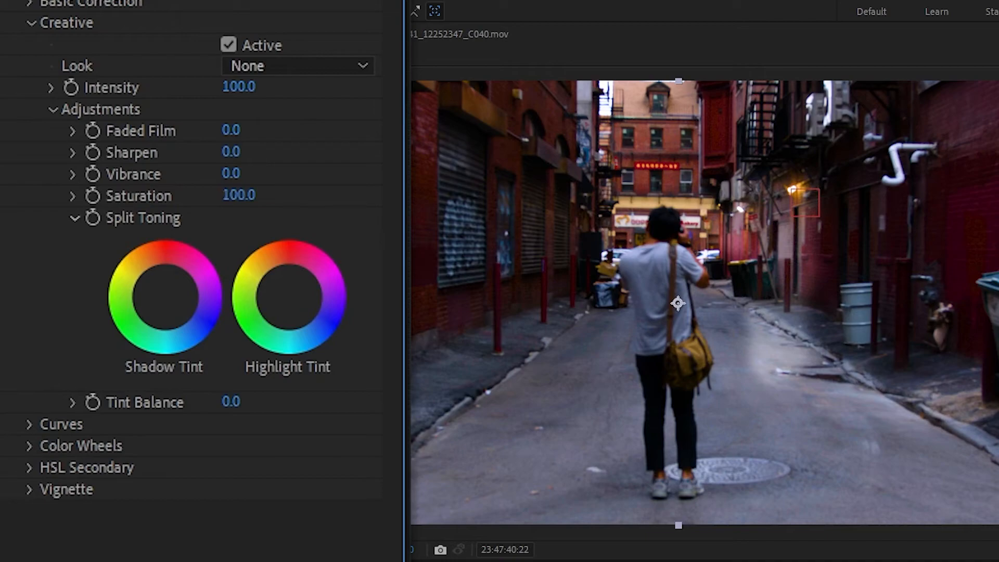
- Shift the Split Toning shadow tint and push the highlight tint toward warm orange
{"action": "left_click", "coordinate": [164, 298]}
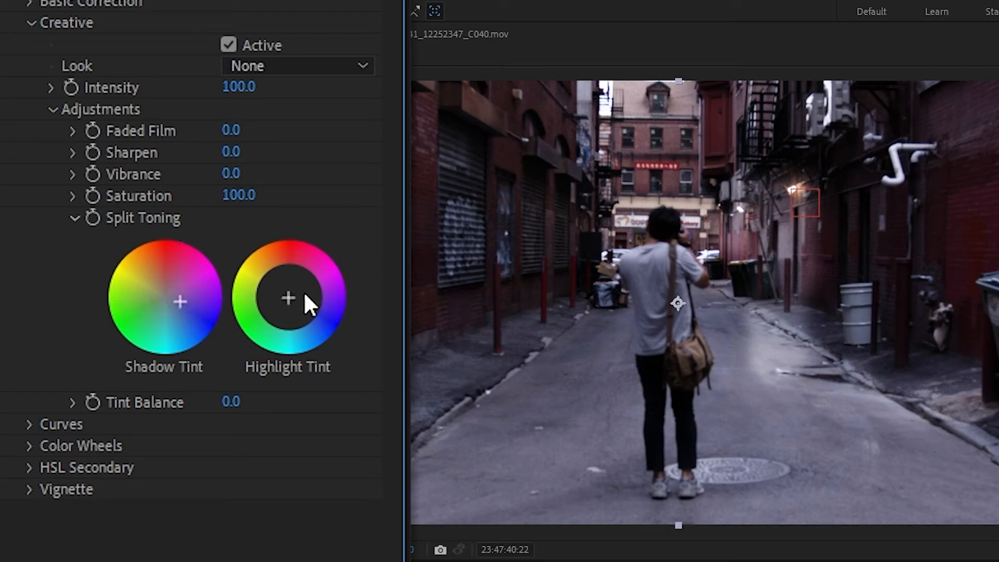
{"action": "left_click", "coordinate": [287, 300]}
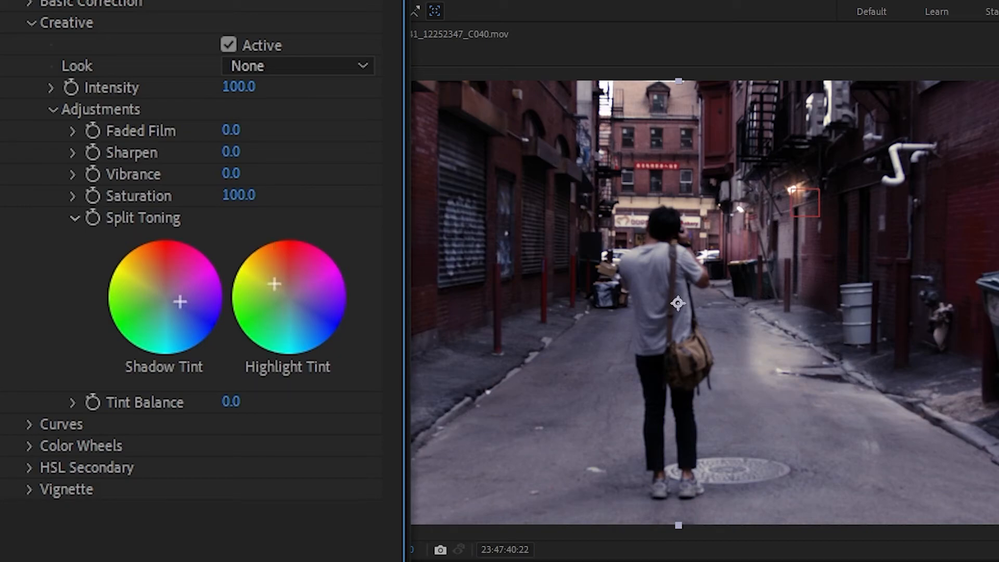
{"action": "mouse_move", "coordinate": [142, 85]}
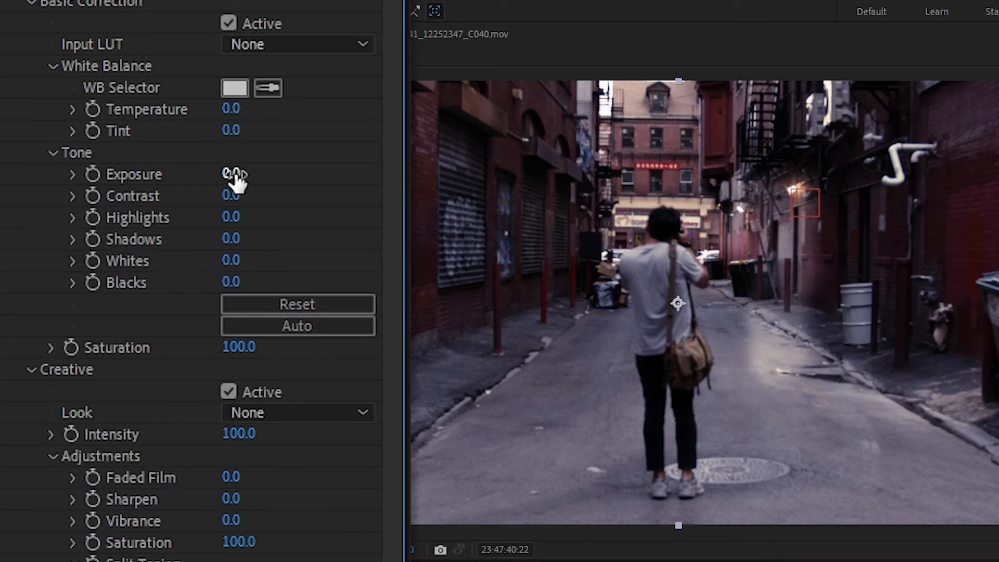
- Raise Basic Correction exposure and set the split-toning Tint Balance to -65
{"action": "left_click_drag", "start_coordinate": [231, 174], "coordinate": [255, 173]}
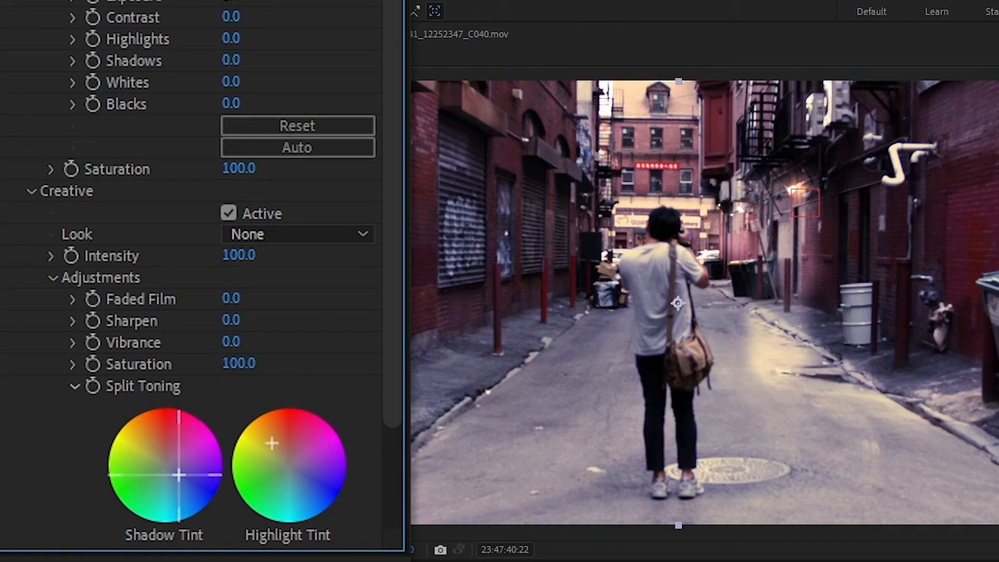
{"action": "scroll", "scroll_direction": "down", "scroll_amount": 3}
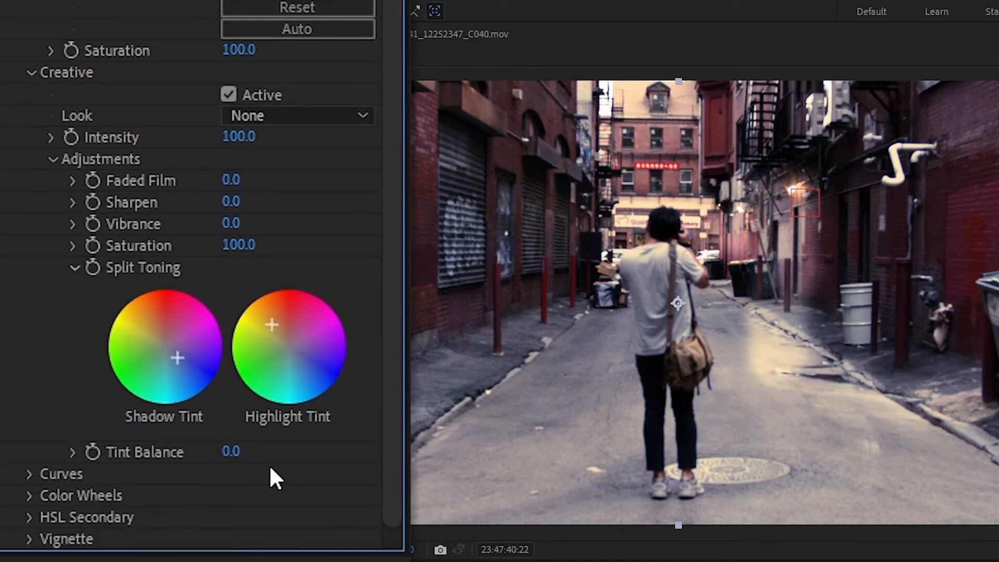
{"action": "left_click_drag", "start_coordinate": [230, 451], "coordinate": [158, 470]}
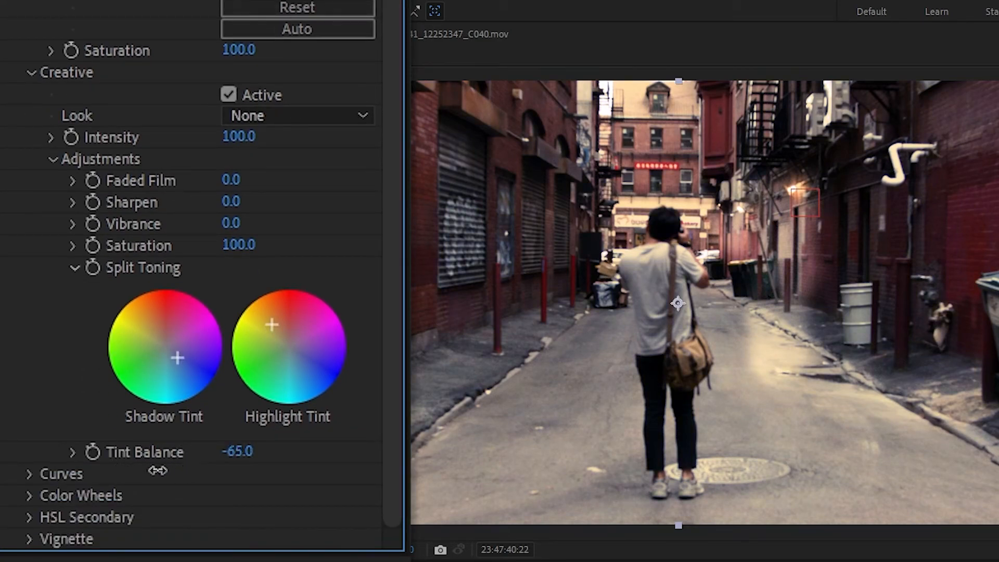
{"action": "left_click_drag", "start_coordinate": [157, 472], "coordinate": [239, 480]}
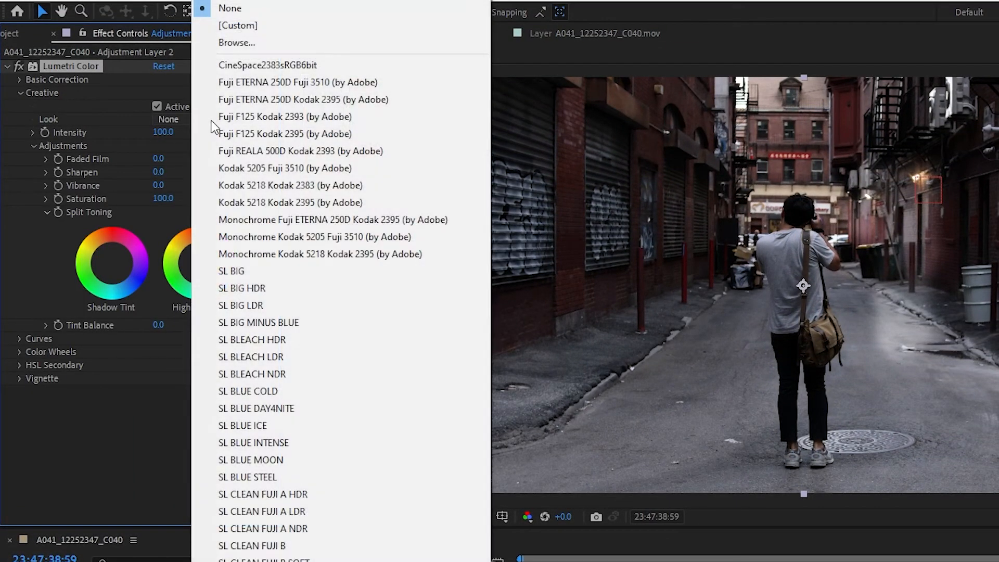
{"action": "mouse_move", "coordinate": [236, 42]}
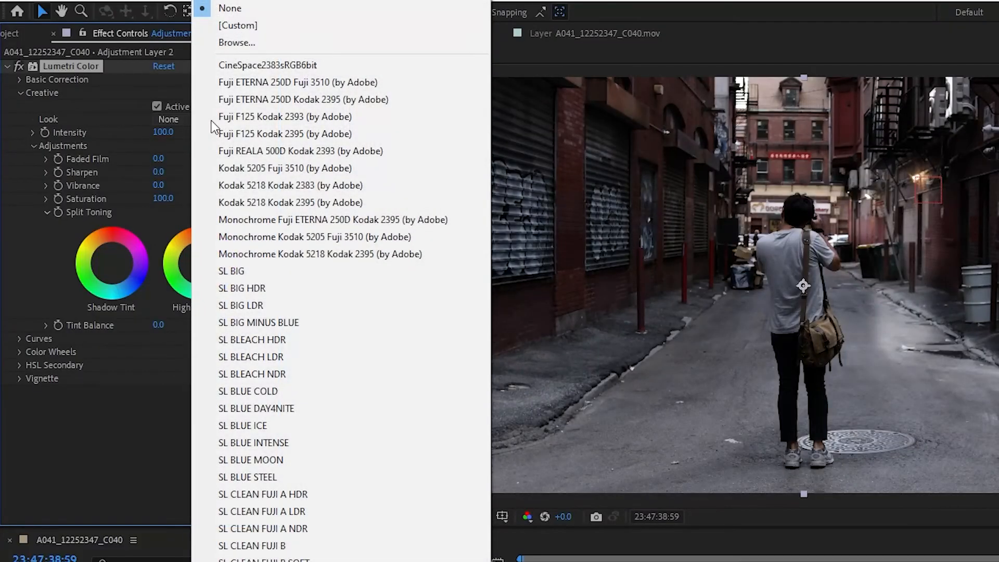
- Load Urban Fantasy.CUBE from the Urban Fantasy folder as the Look, at intensity 43
{"action": "left_click", "coordinate": [237, 42]}
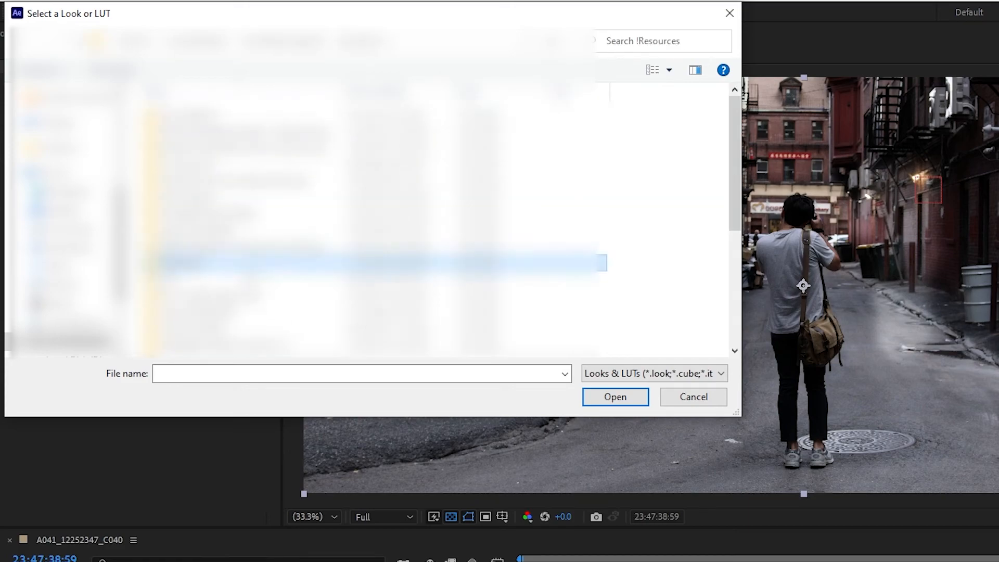
{"action": "left_click", "coordinate": [201, 132]}
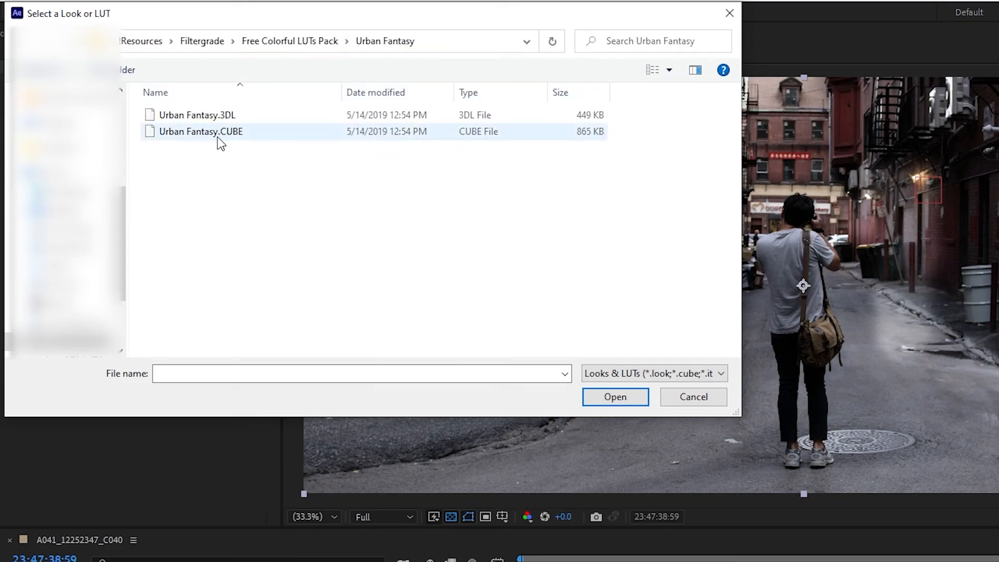
{"action": "left_click", "coordinate": [613, 396]}
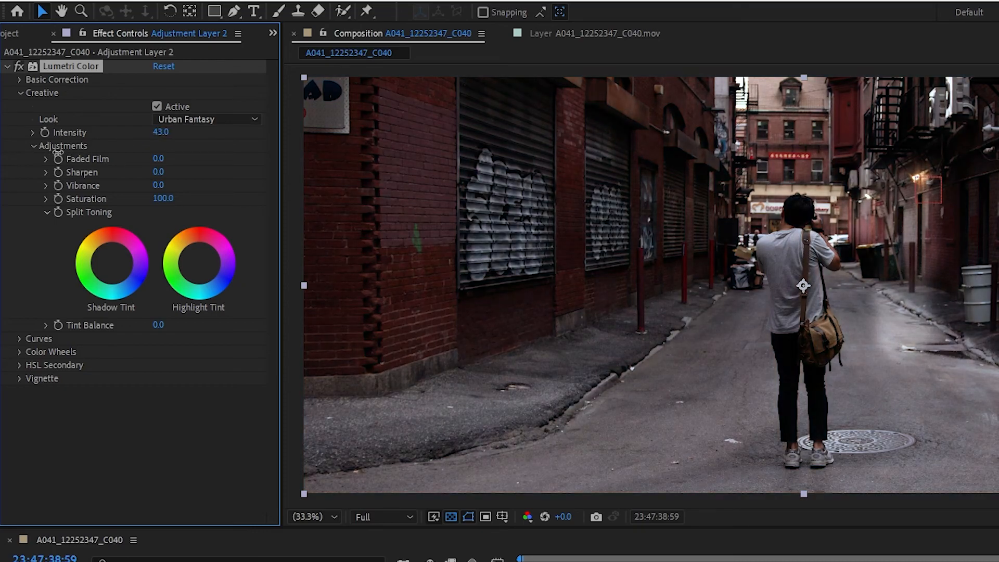
{"action": "left_click", "coordinate": [207, 120]}
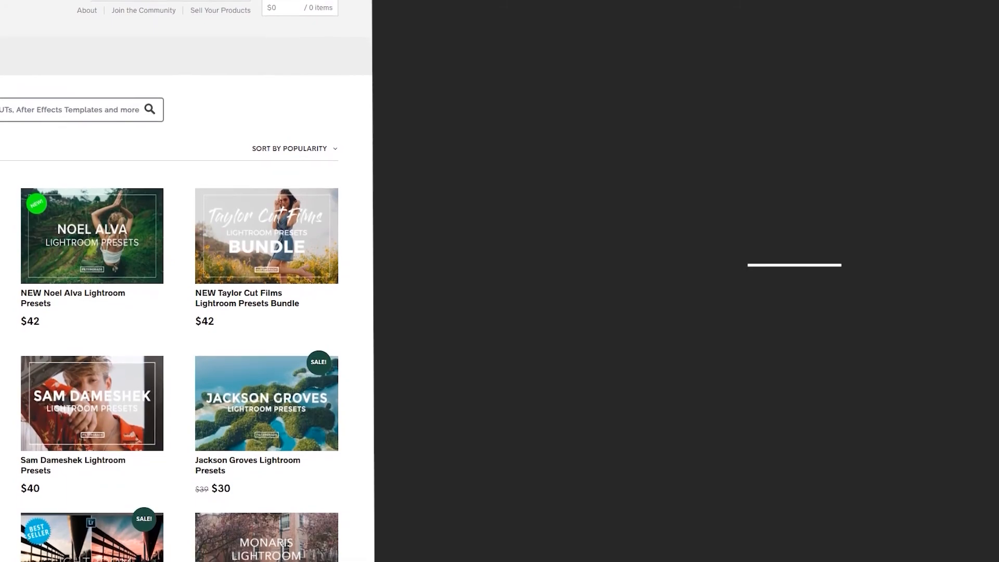
- Scroll the FilterGrade grid down to packs like Marvin Kuhr, David Erdelyi and Emmett Sparling
{"action": "scroll", "scroll_direction": "down", "scroll_amount": 3}
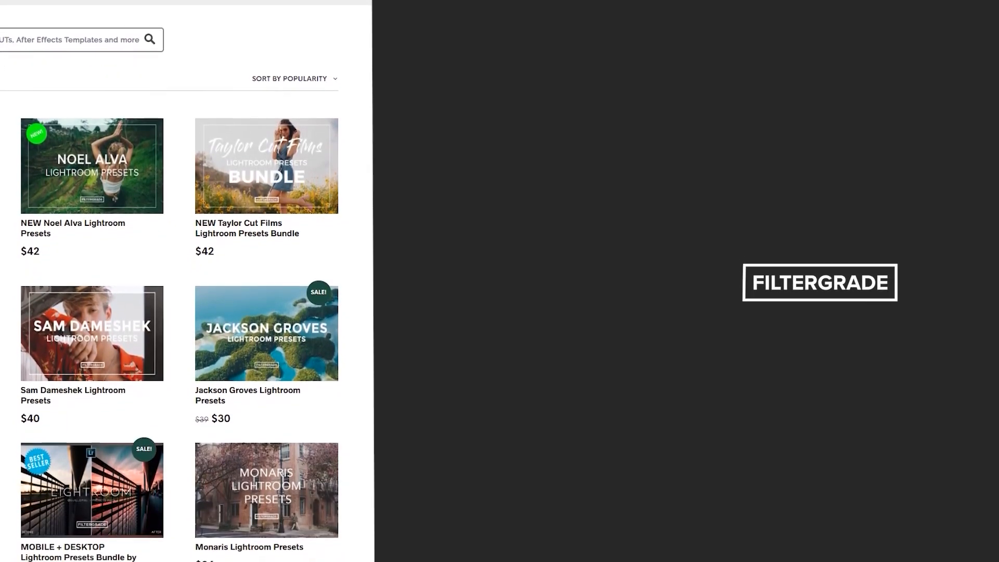
{"action": "scroll", "scroll_direction": "down", "scroll_amount": 3}
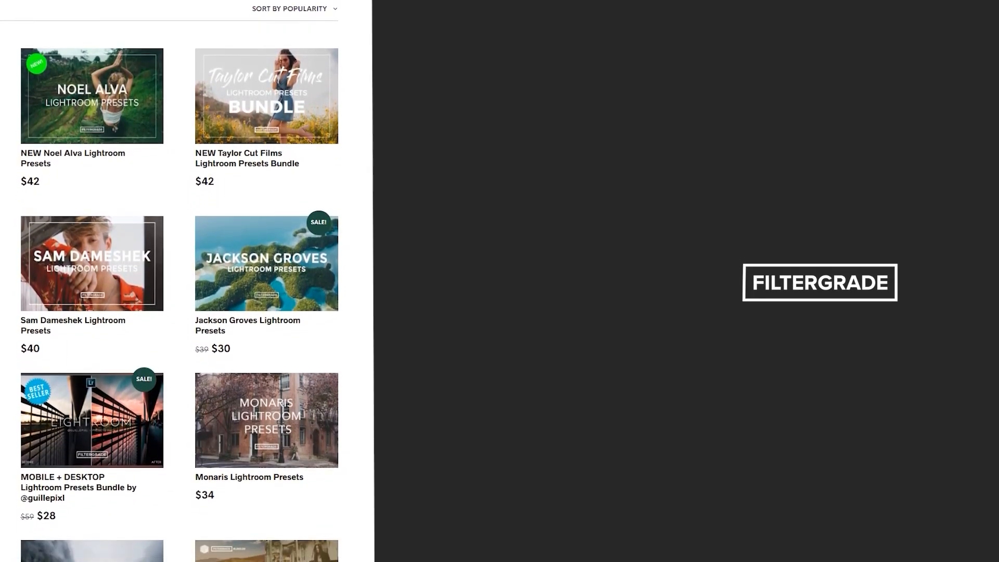
{"action": "scroll", "scroll_direction": "down", "scroll_amount": 3}
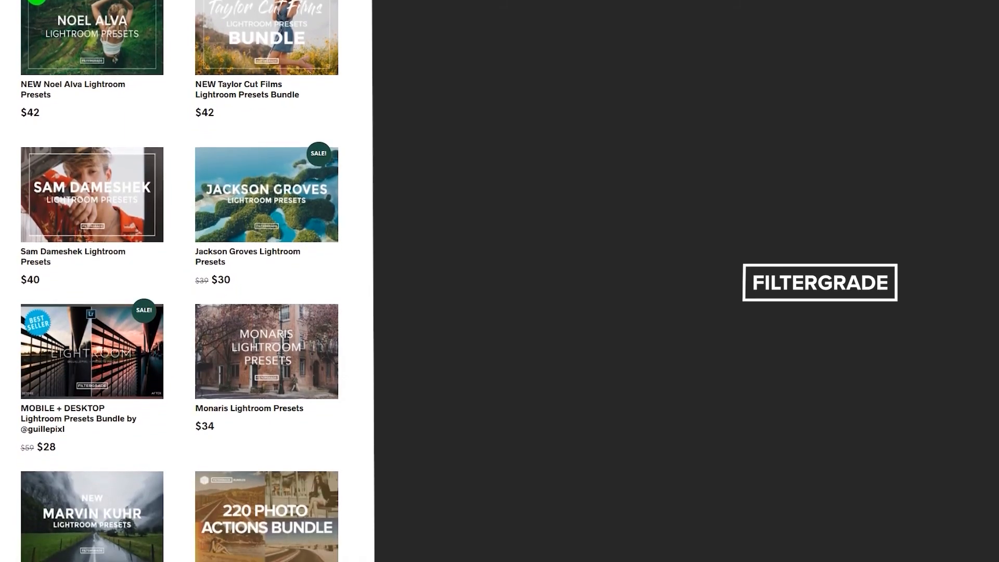
{"action": "scroll", "scroll_direction": "down", "scroll_amount": 3}
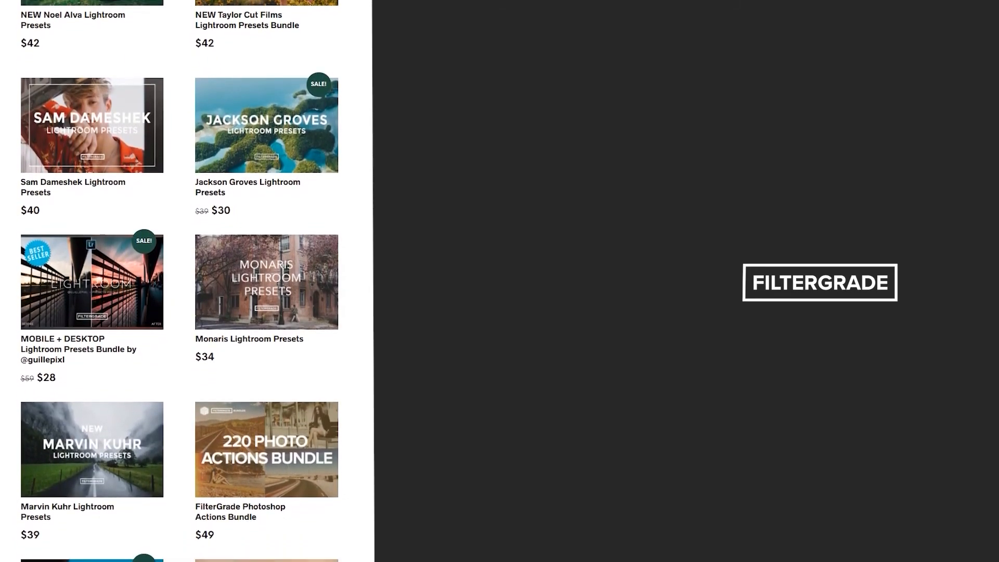
{"action": "scroll", "scroll_direction": "down", "scroll_amount": 3}
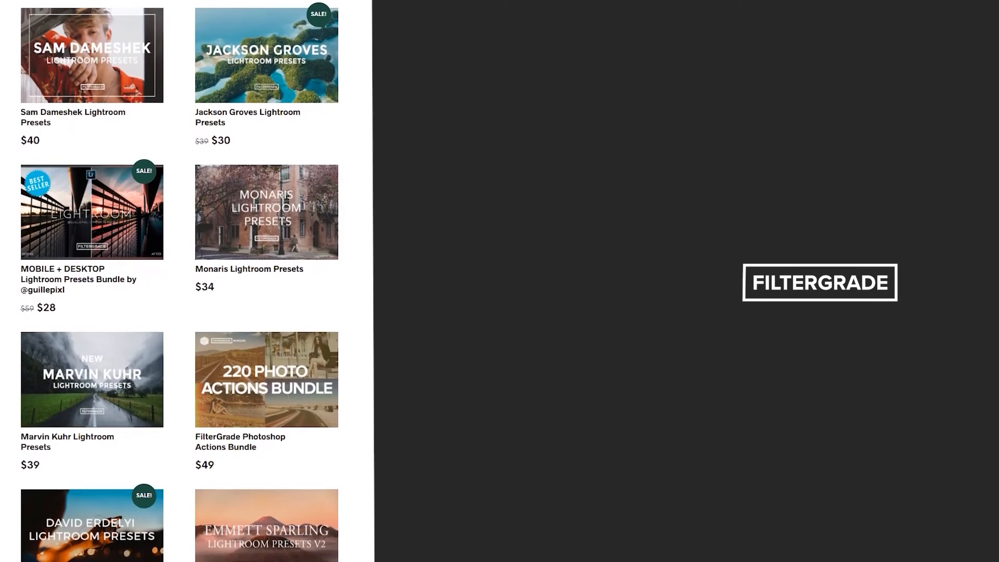
{"action": "scroll", "scroll_direction": "down", "scroll_amount": 3}
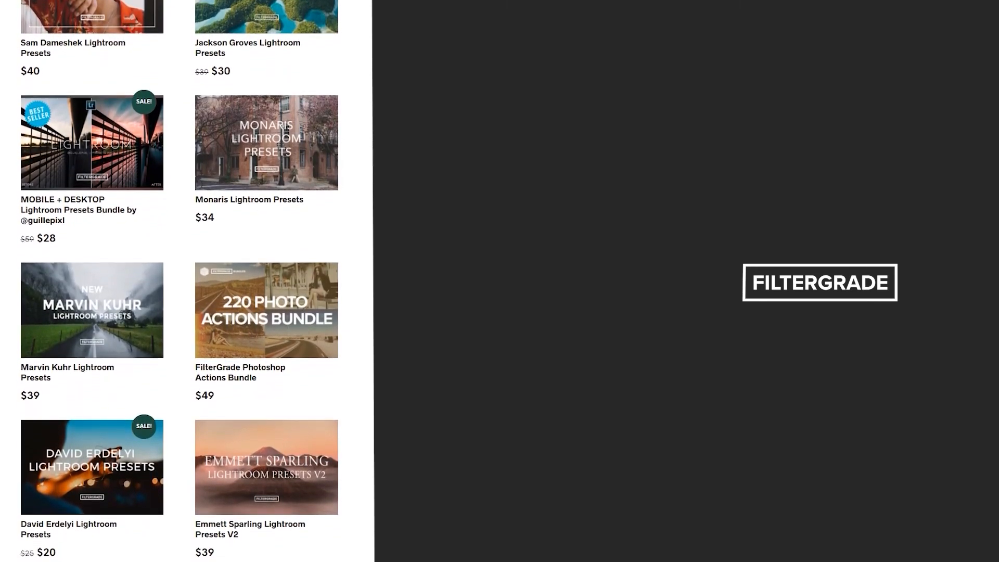